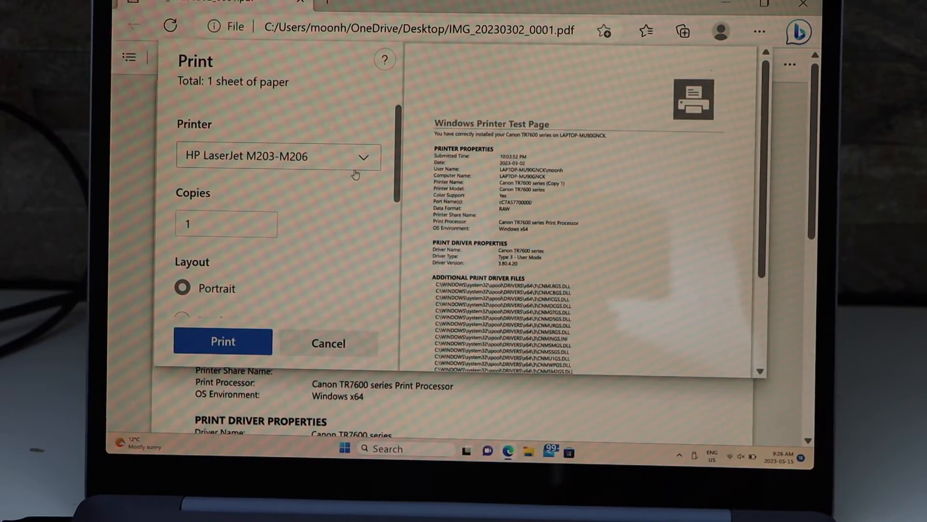
# - Choose HP DeskJet 3700 series as the printer and print the test page PDF
pyautogui.click(363, 155)
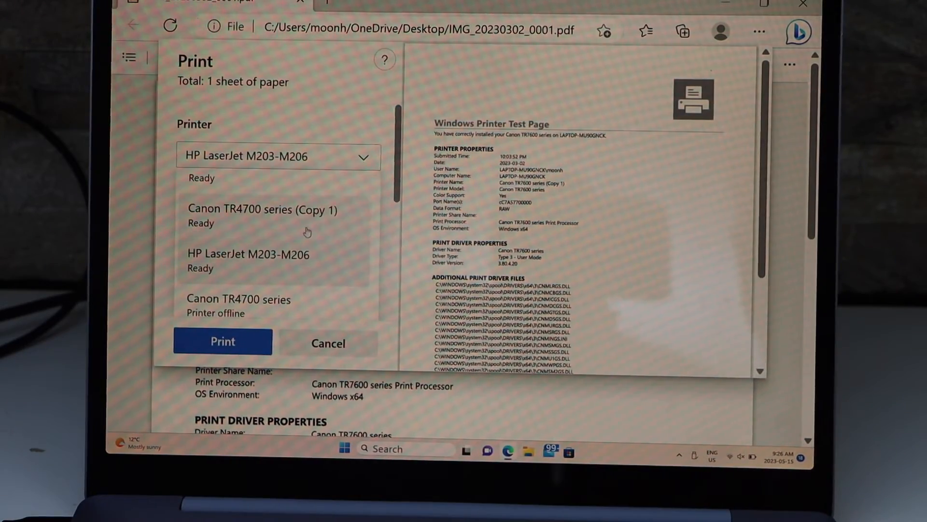
pyautogui.scroll(-3)
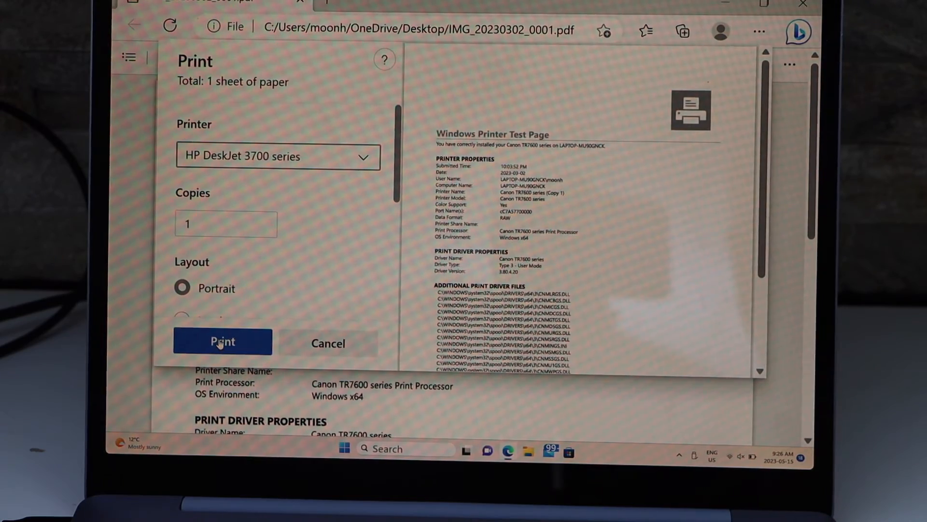
pyautogui.click(222, 342)
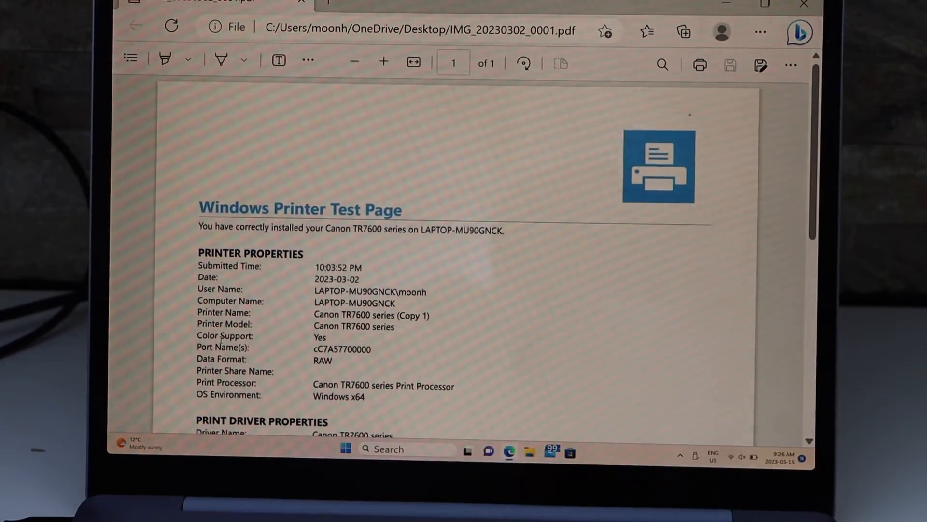